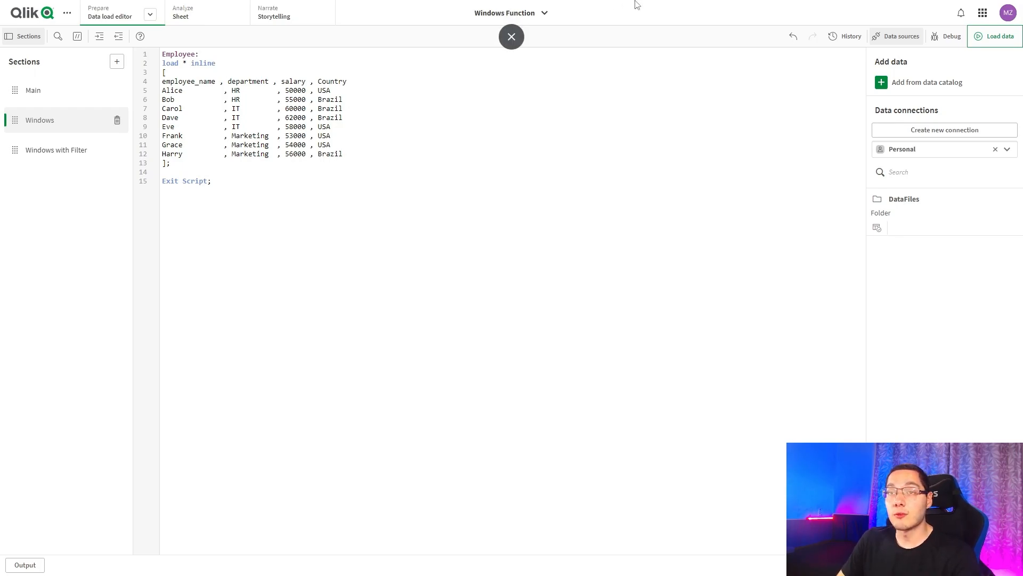
Step: Insert blank lines in the Windows section below the 'Employee:' table label
click(510, 36)
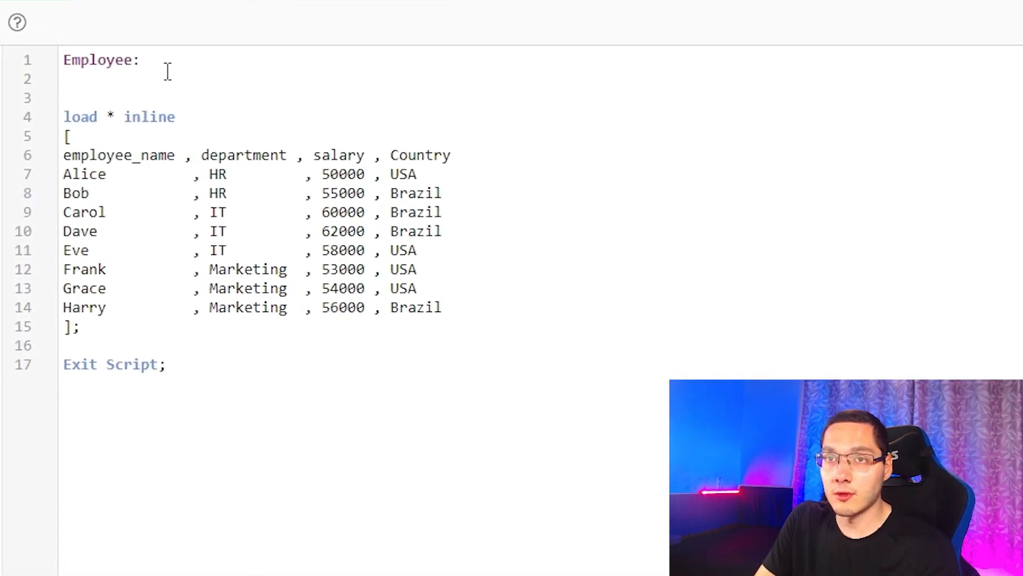
Step: Write 'Load *, Window(Avg(salary), department) as AvgSalary;' above the inline load
text(Load *,)
text(W)
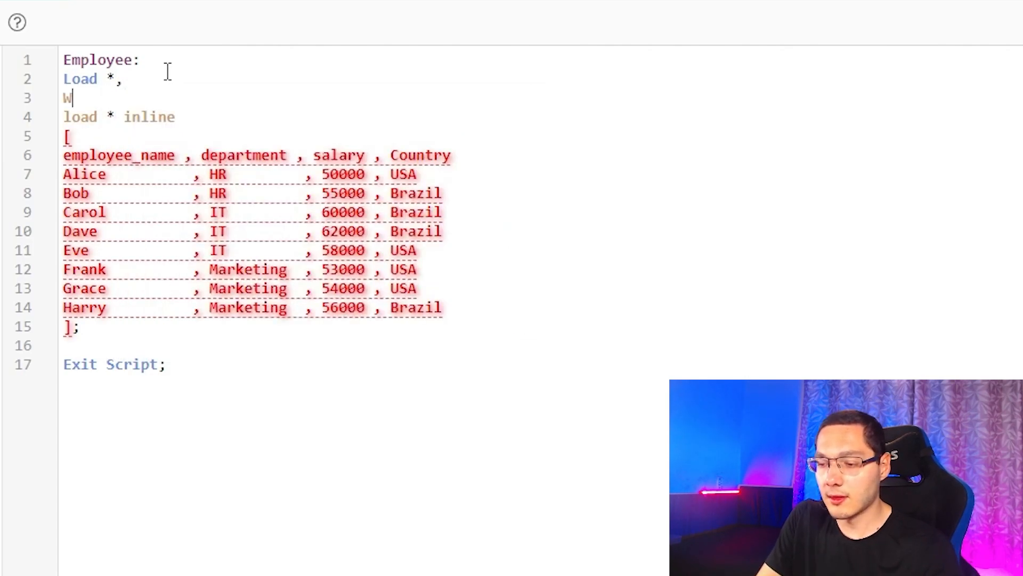
text(indow()
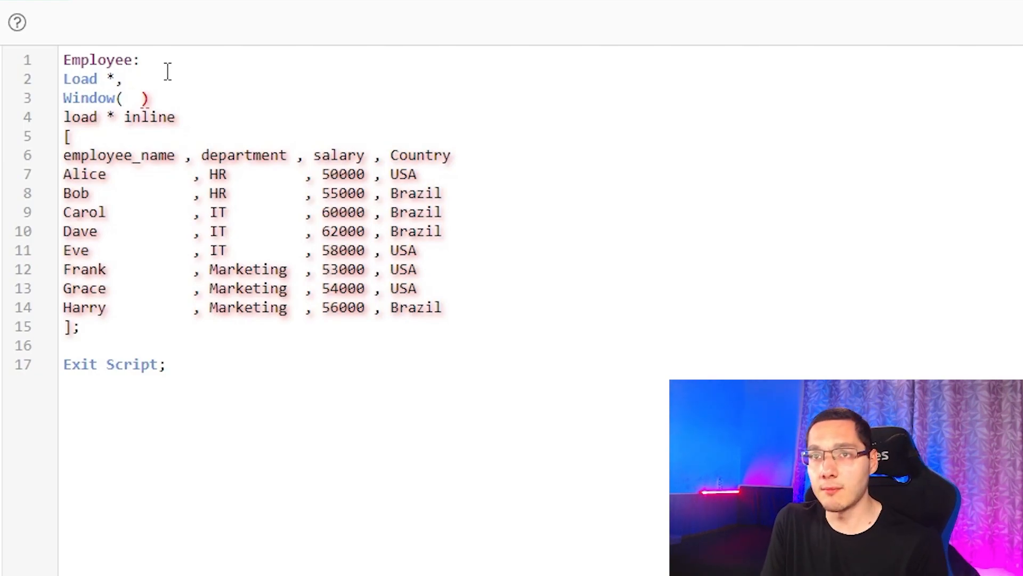
text(av)
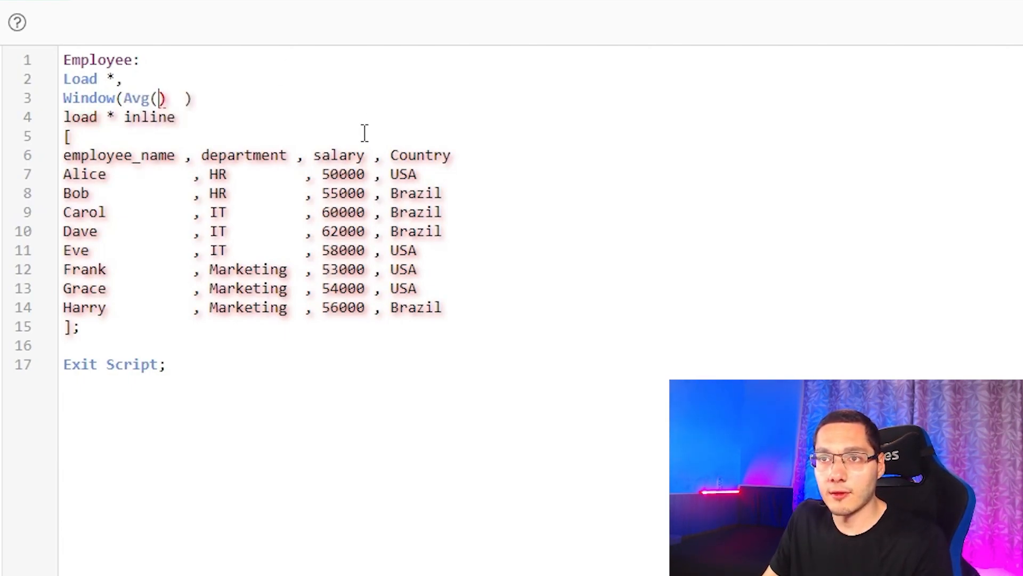
double_click(337, 156)
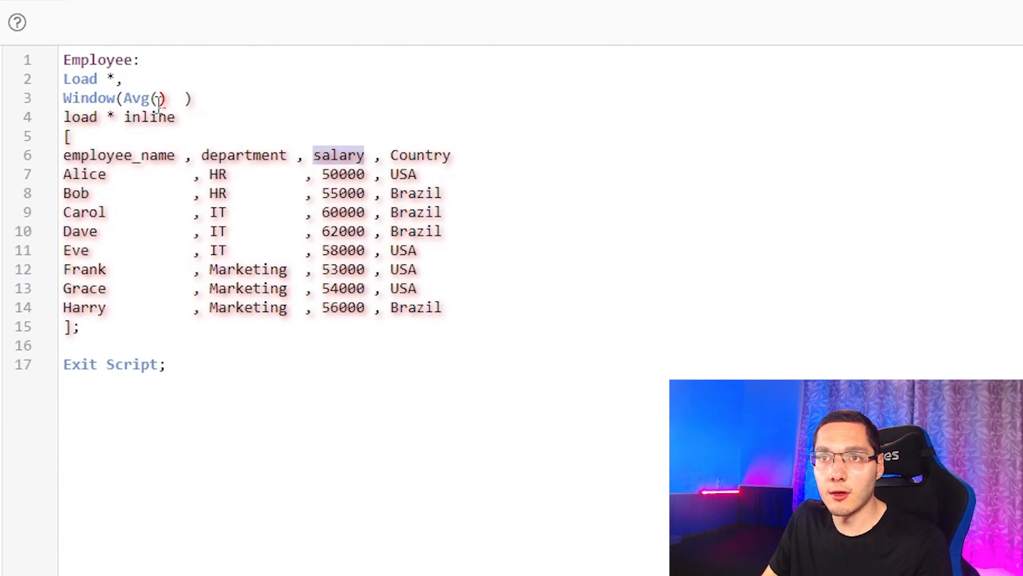
text(salary)
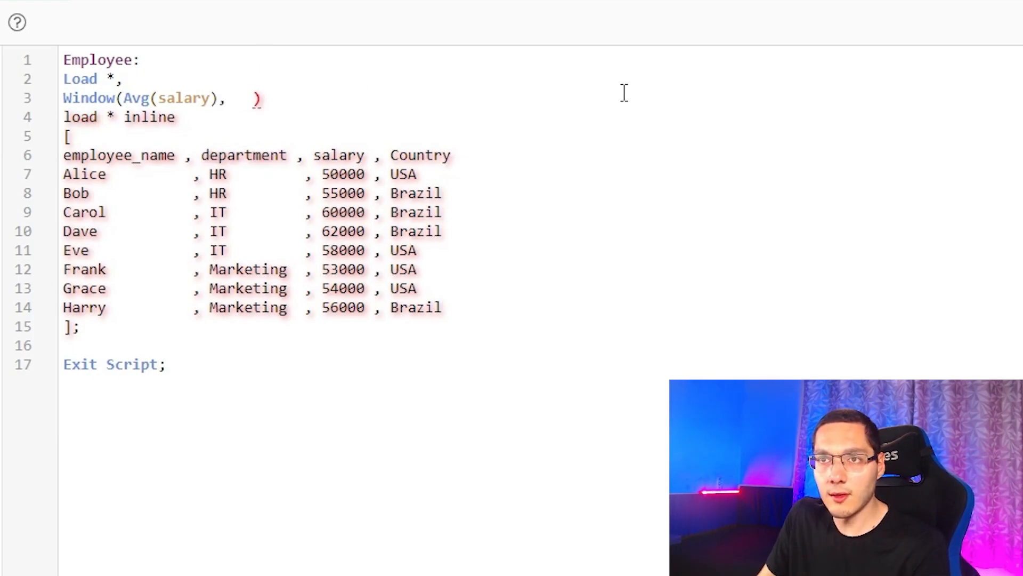
text(department  ) a)
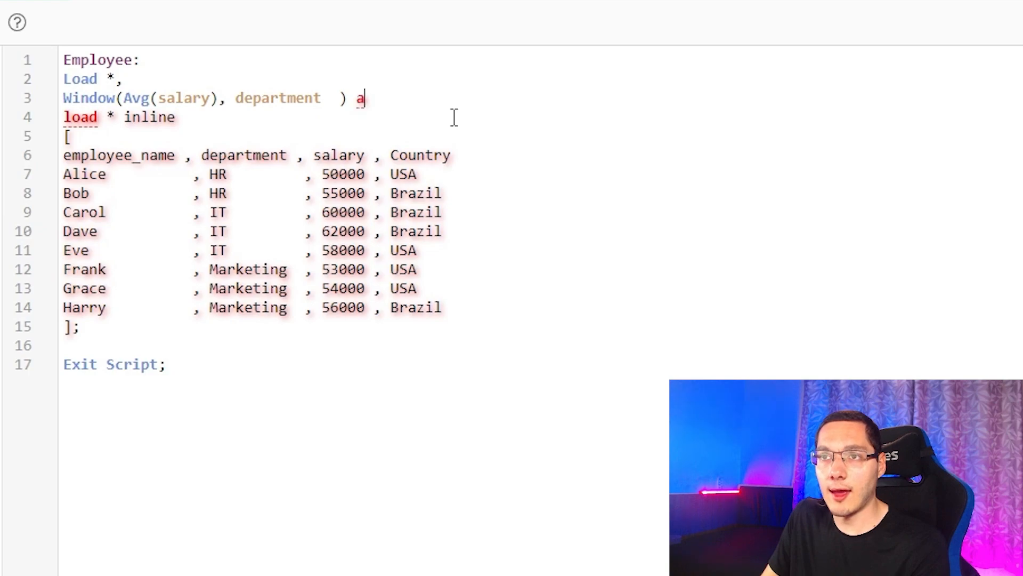
text(s AvgSa)
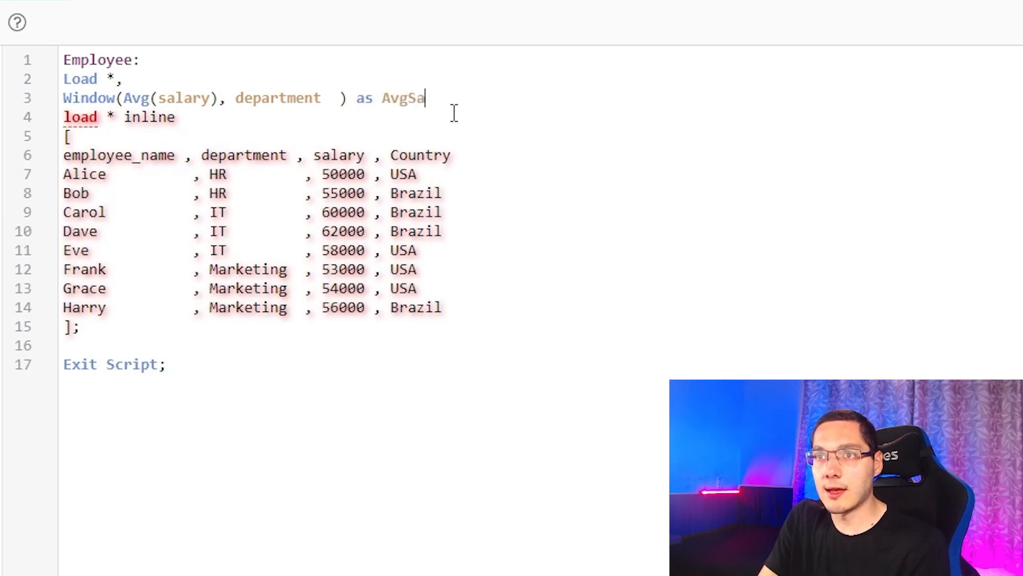
text(lary)
text(;)
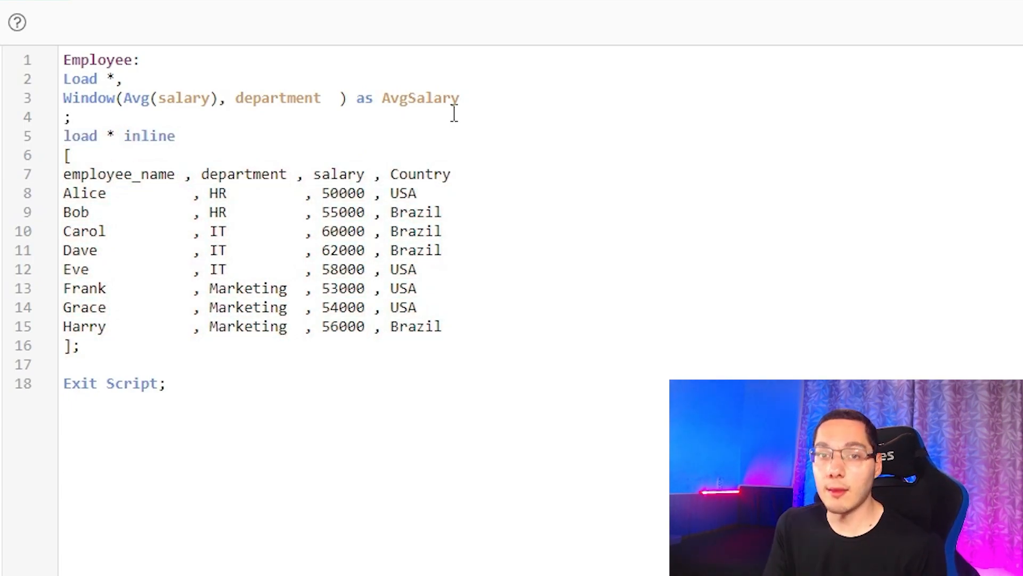
mouse_move(466, 78)
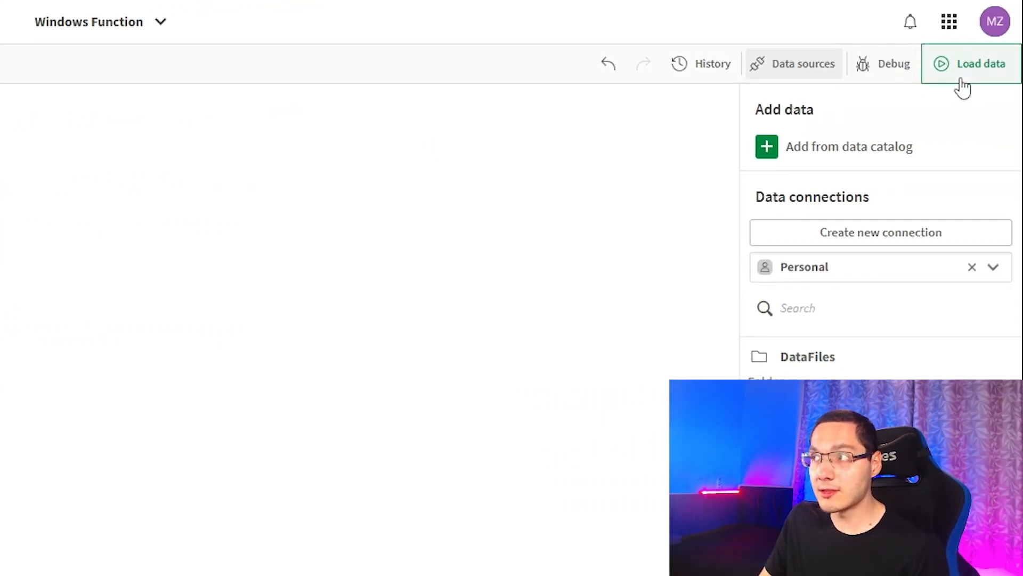
Step: Reload the data and begin adding a new dimension column to the sheet table
click(981, 63)
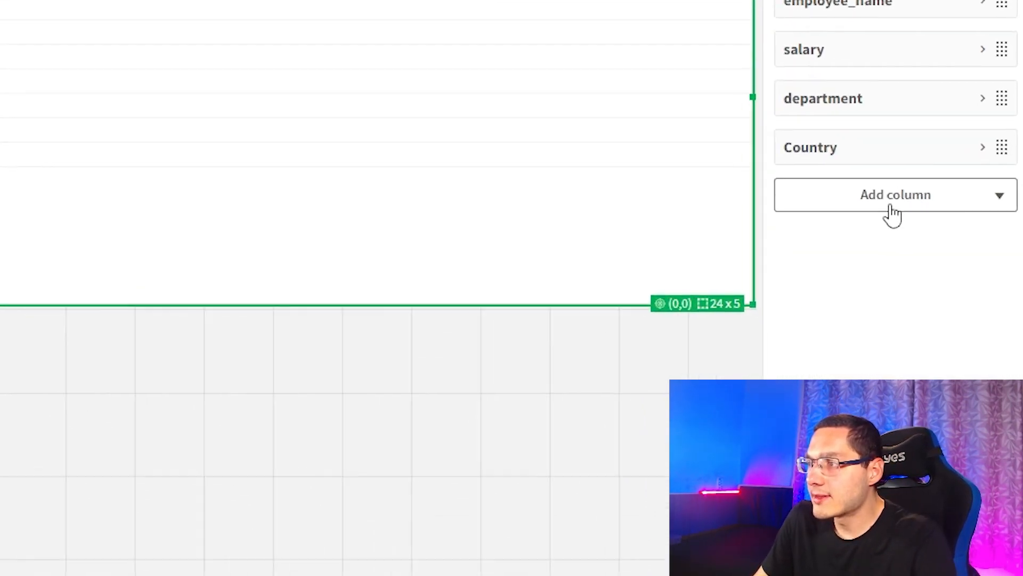
click(895, 194)
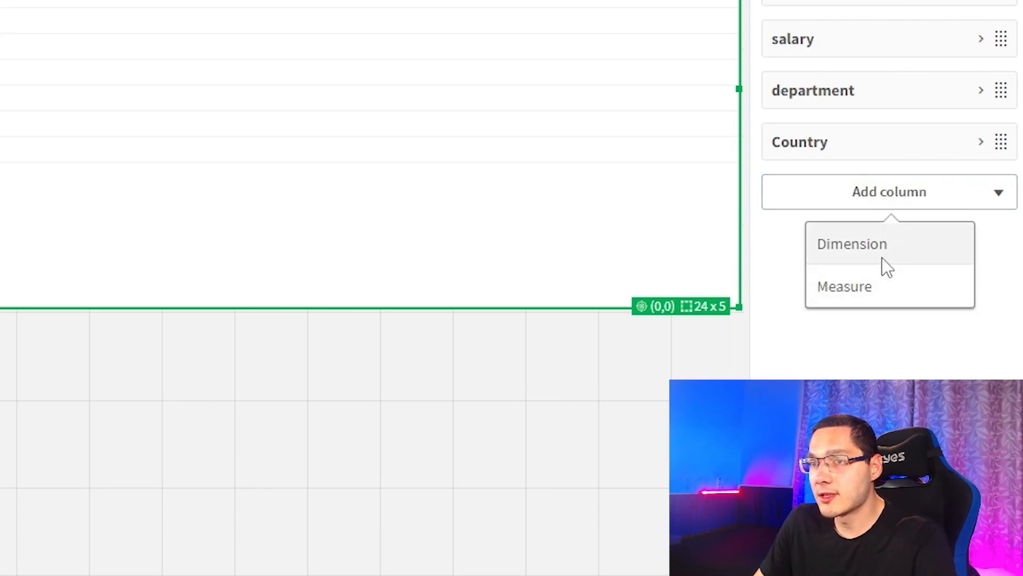
click(845, 286)
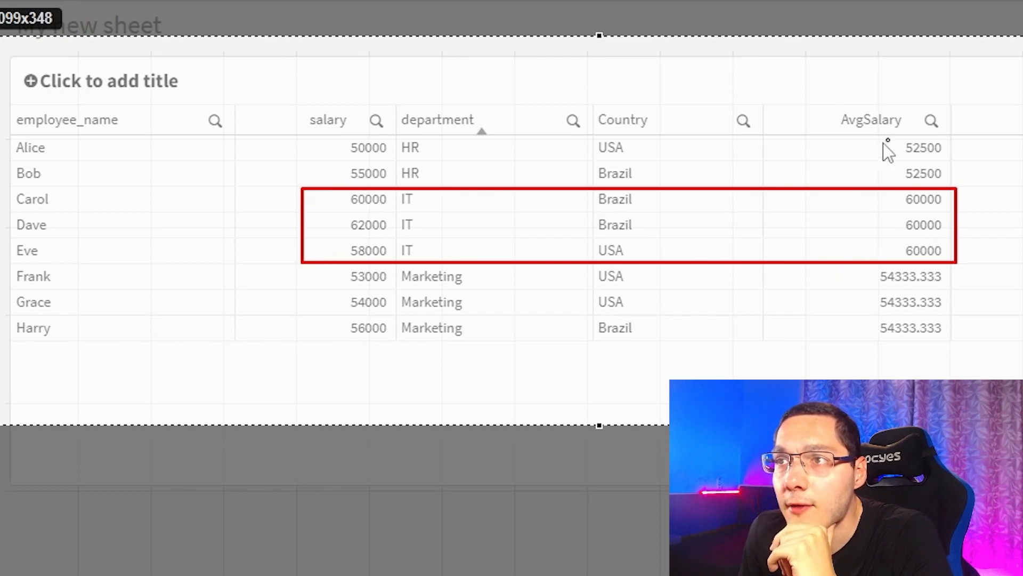
mouse_move(923, 237)
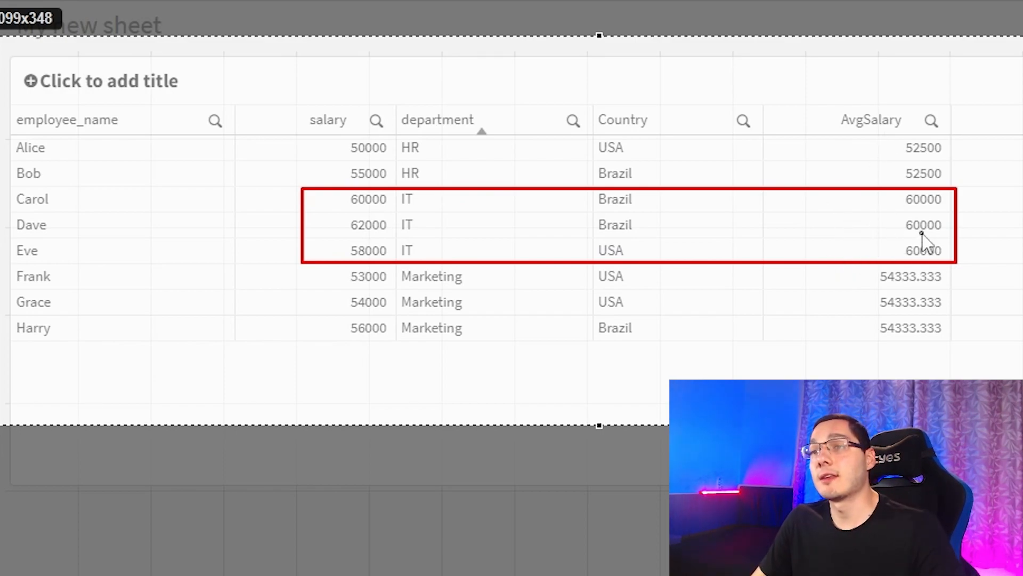
mouse_move(966, 353)
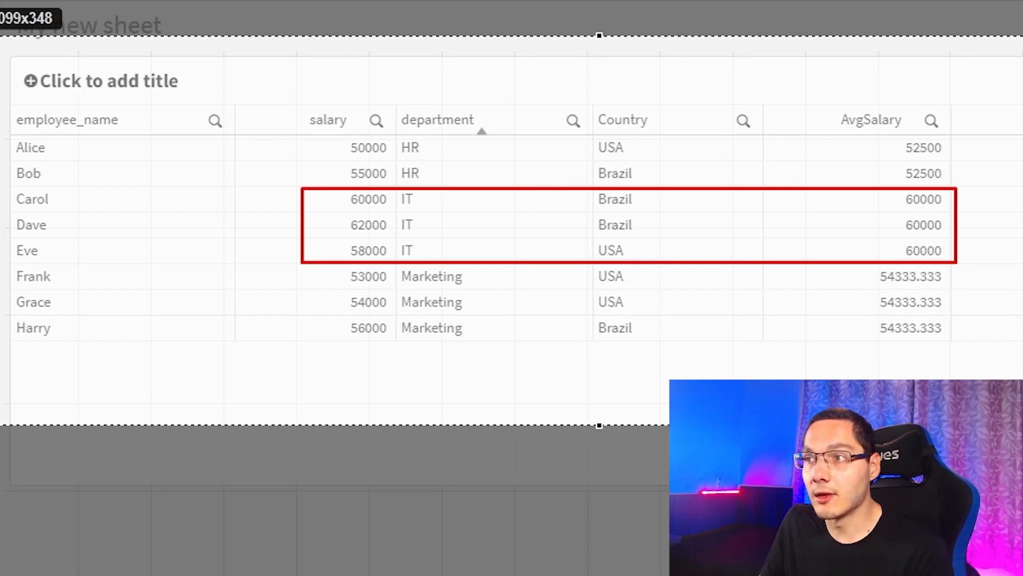
mouse_move(364, 242)
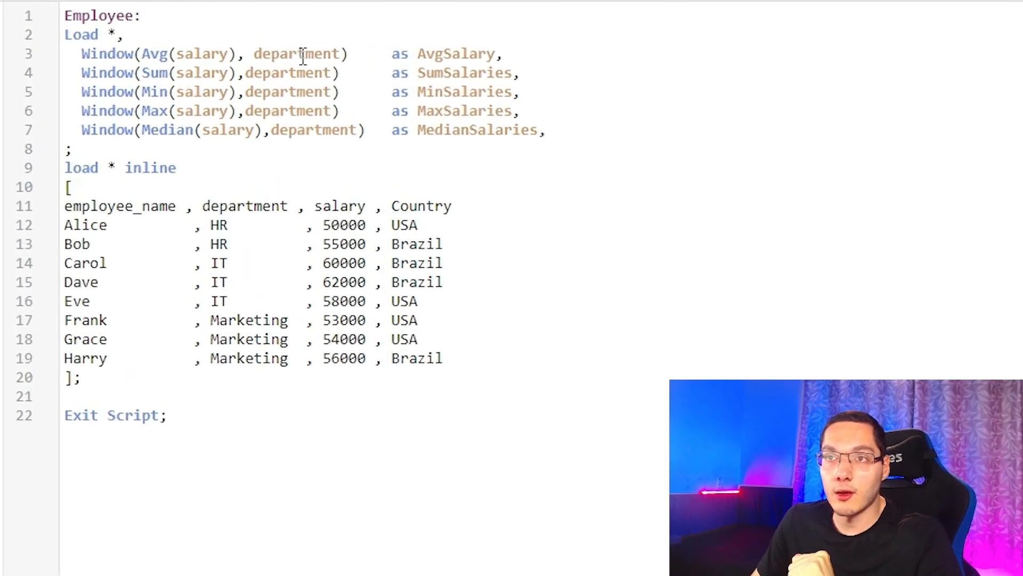
Step: Extend the Avg(salary) Window partition from department to department, Country
double_click(295, 54)
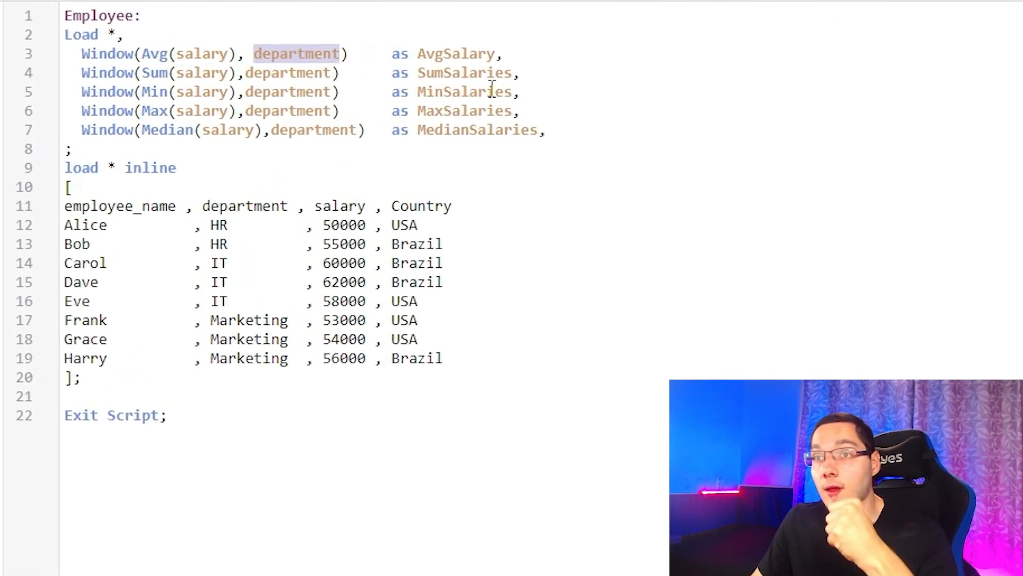
mouse_move(935, 277)
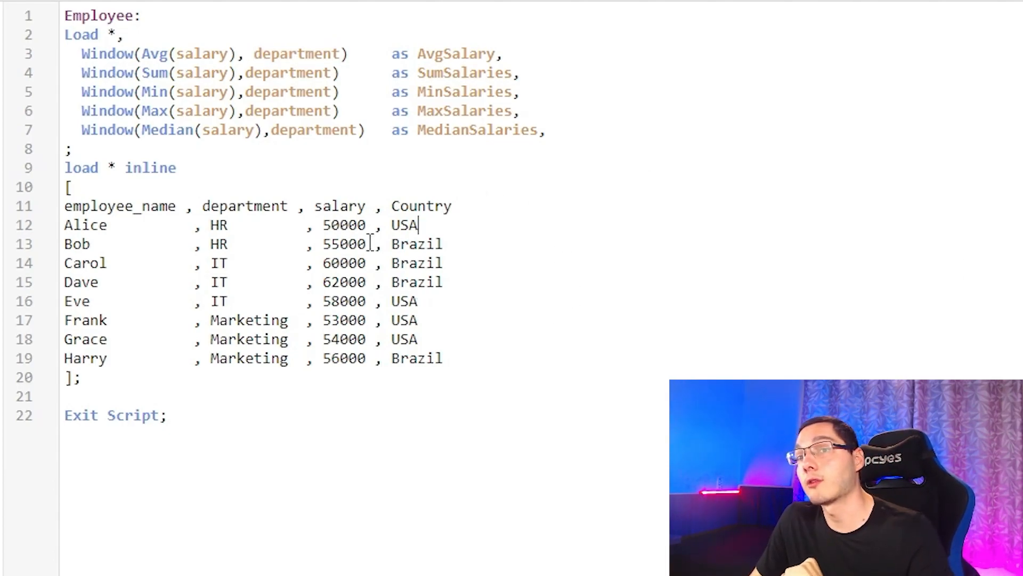
mouse_move(738, 286)
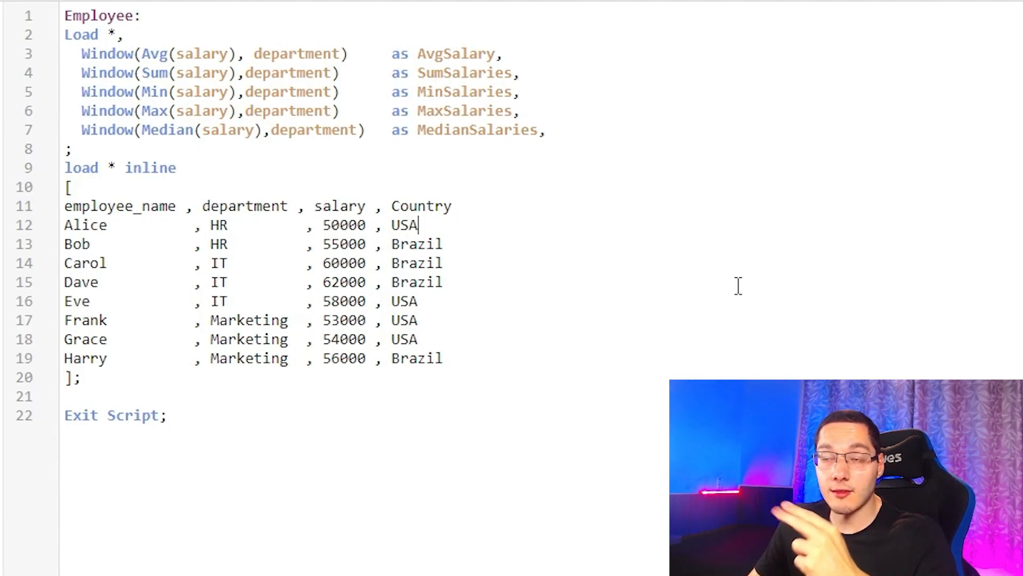
click(339, 54)
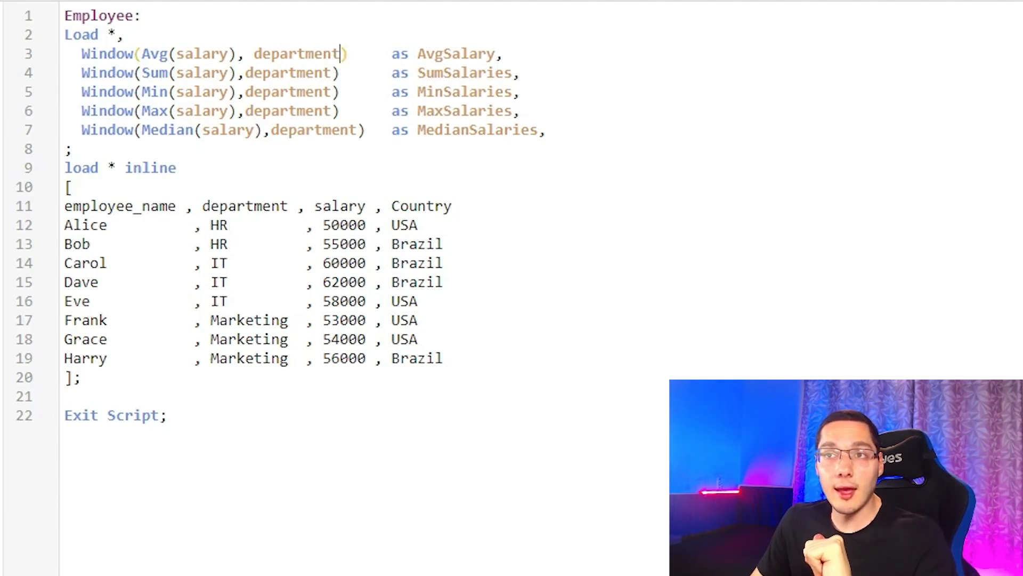
text(,)
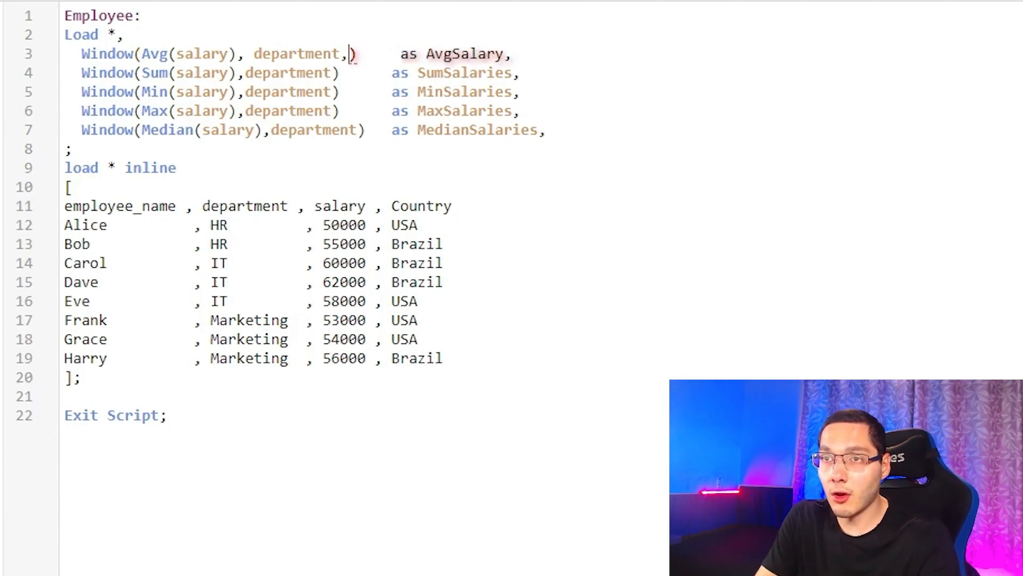
text(Country)
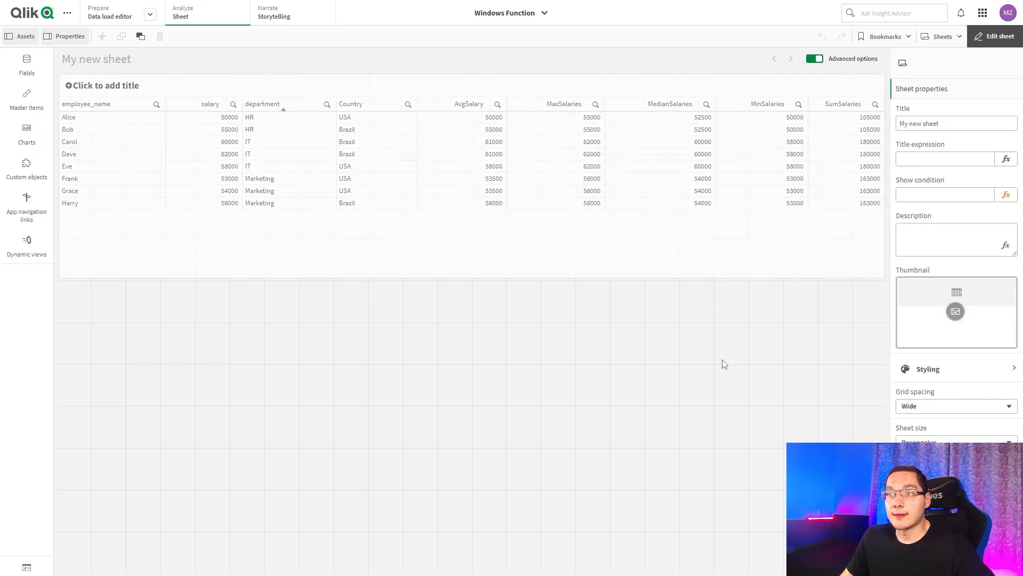
mouse_move(813, 306)
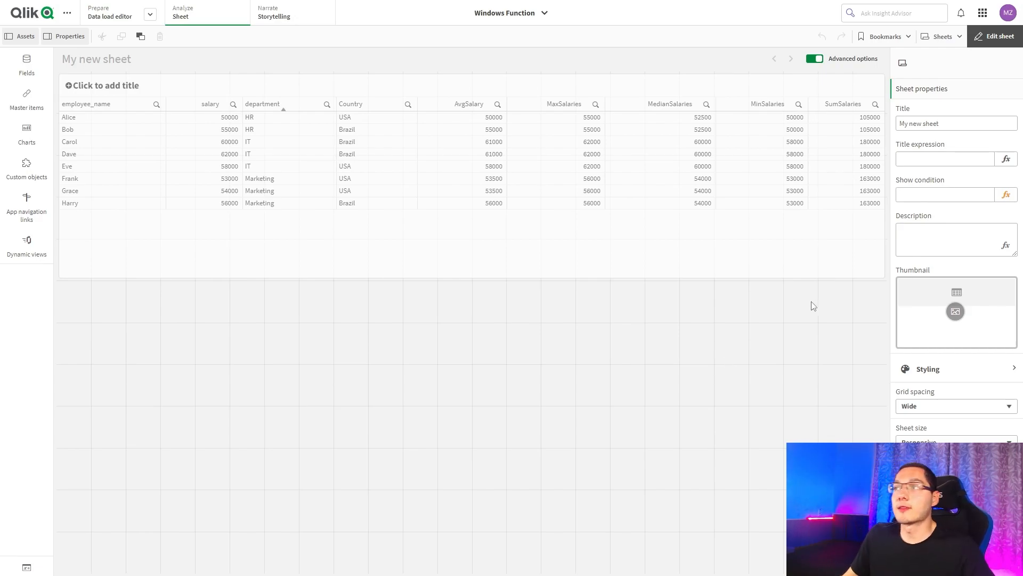
mouse_move(778, 346)
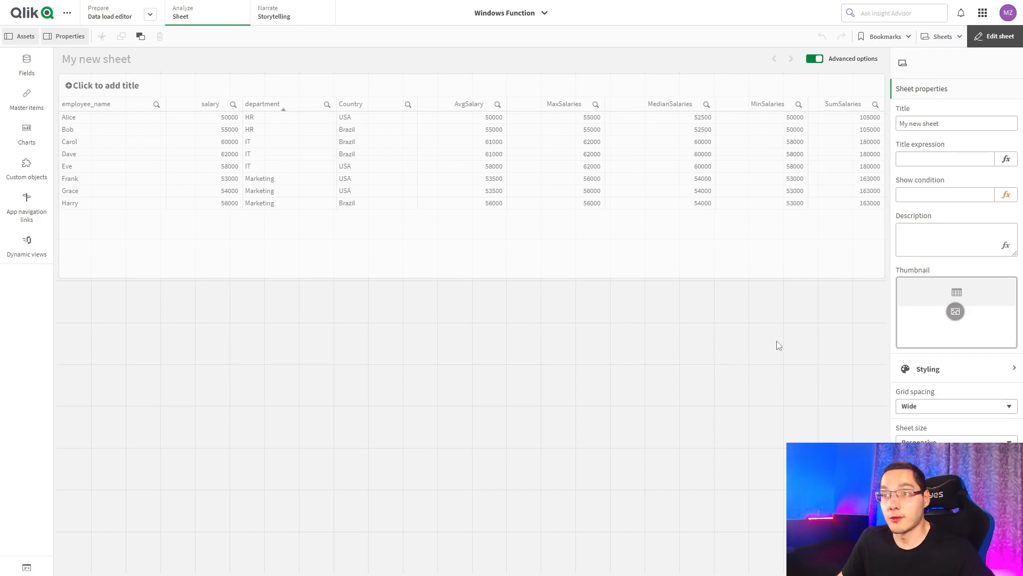
mouse_move(798, 318)
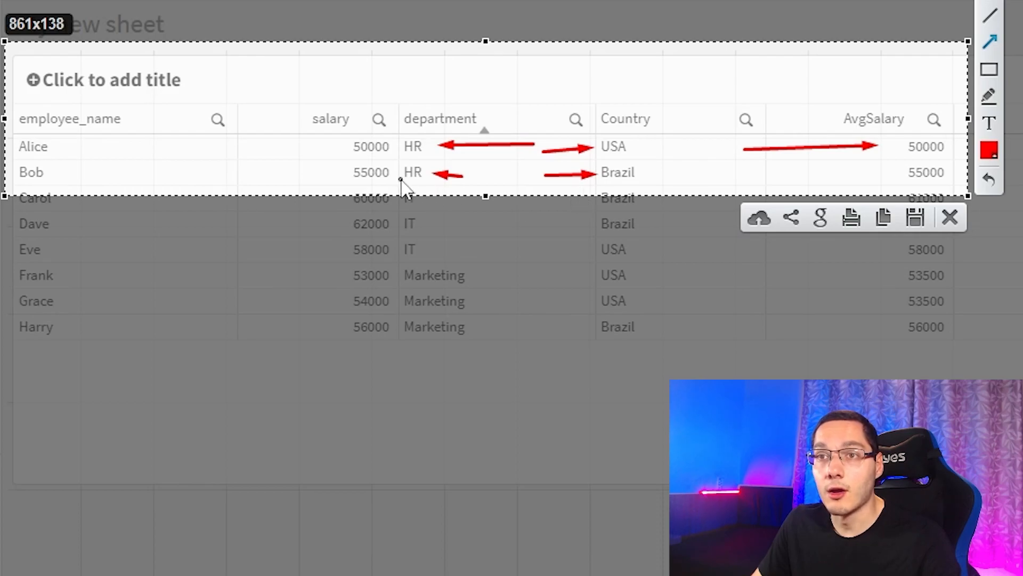
mouse_move(493, 203)
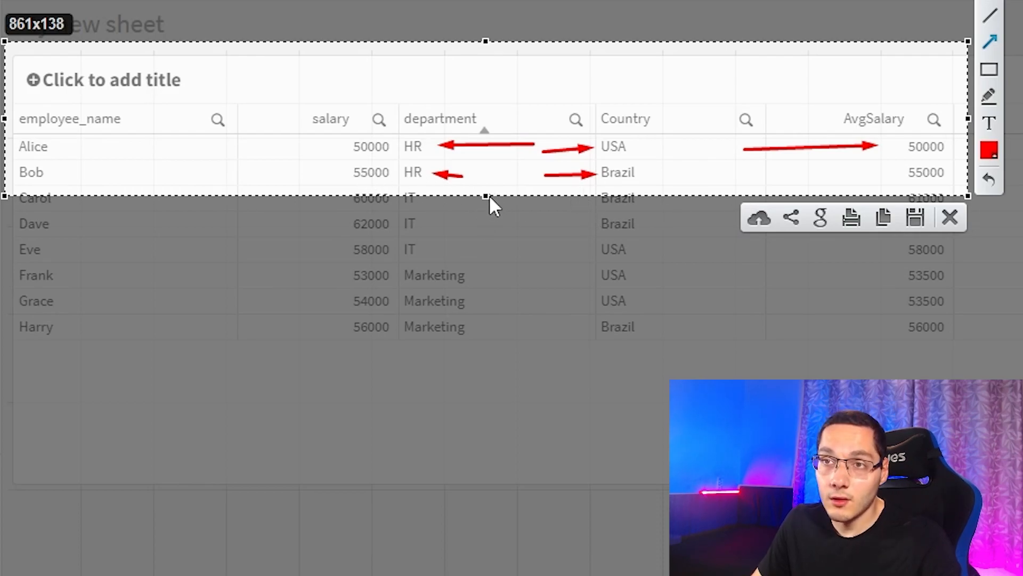
mouse_move(574, 284)
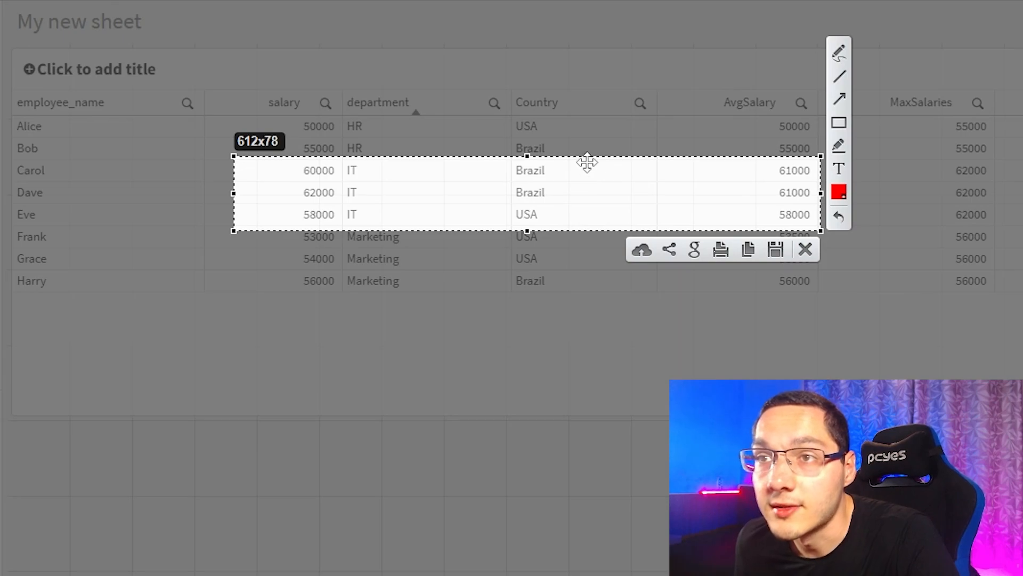
mouse_move(839, 124)
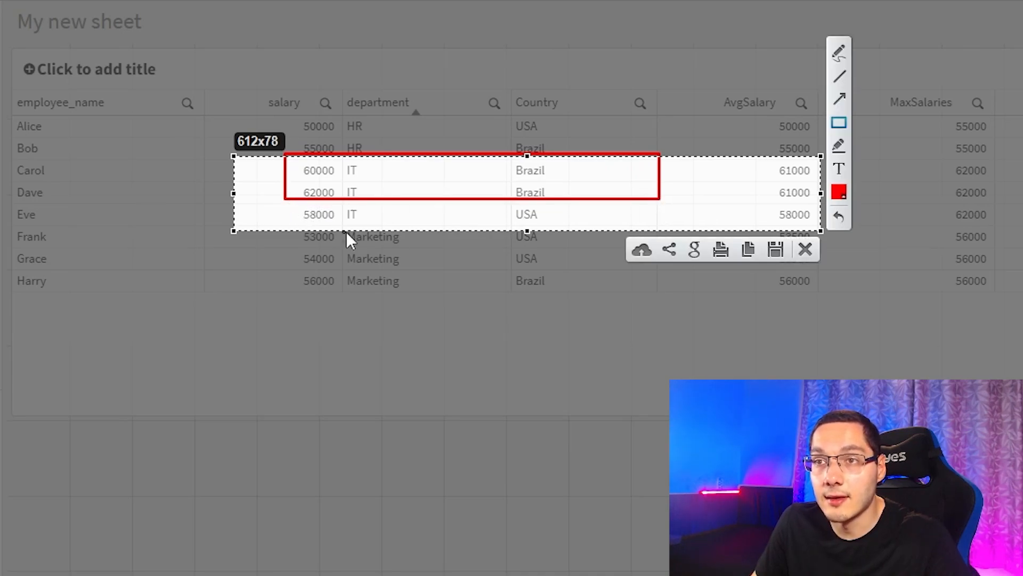
mouse_move(770, 145)
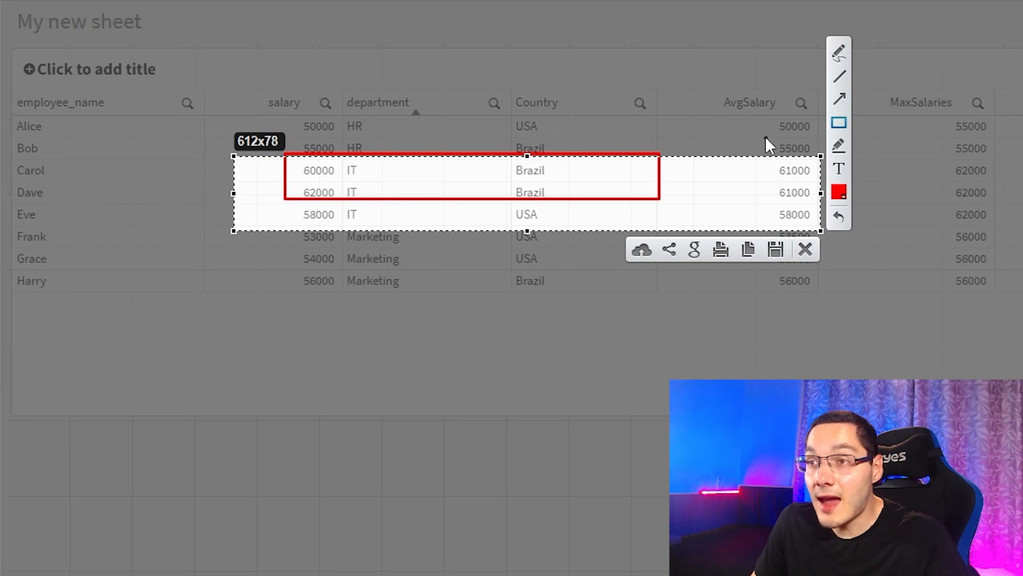
mouse_move(809, 184)
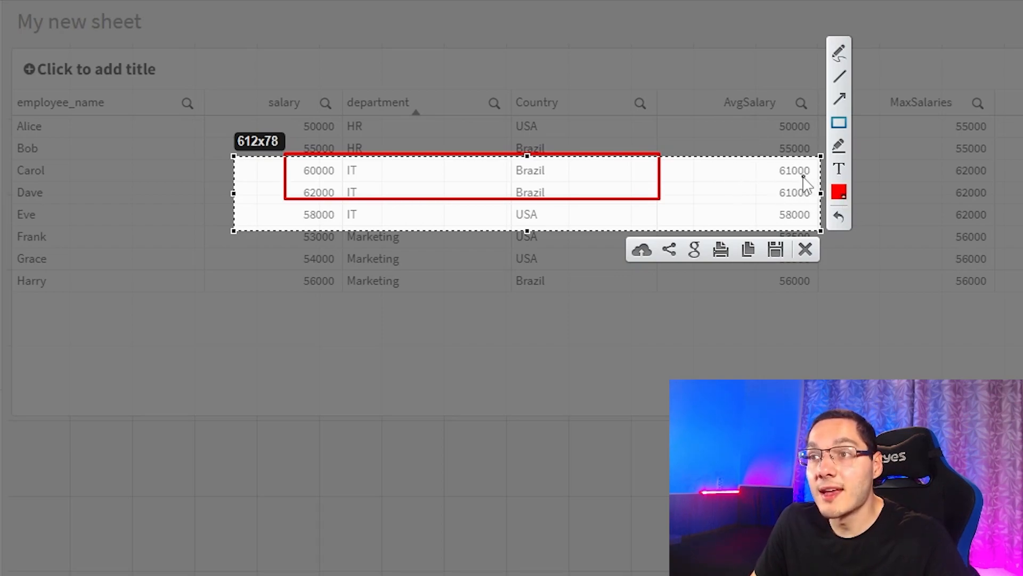
mouse_move(345, 209)
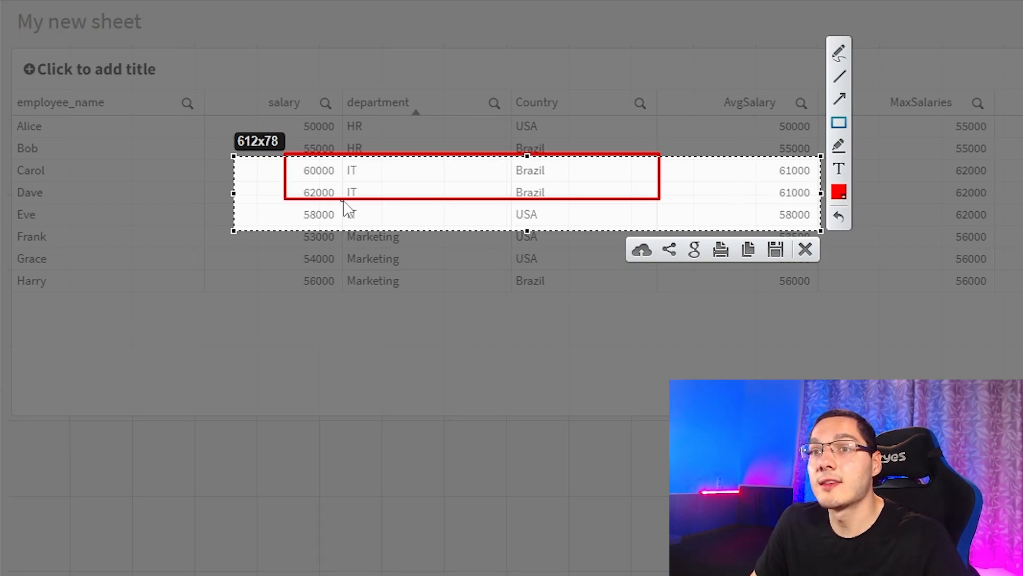
mouse_move(489, 234)
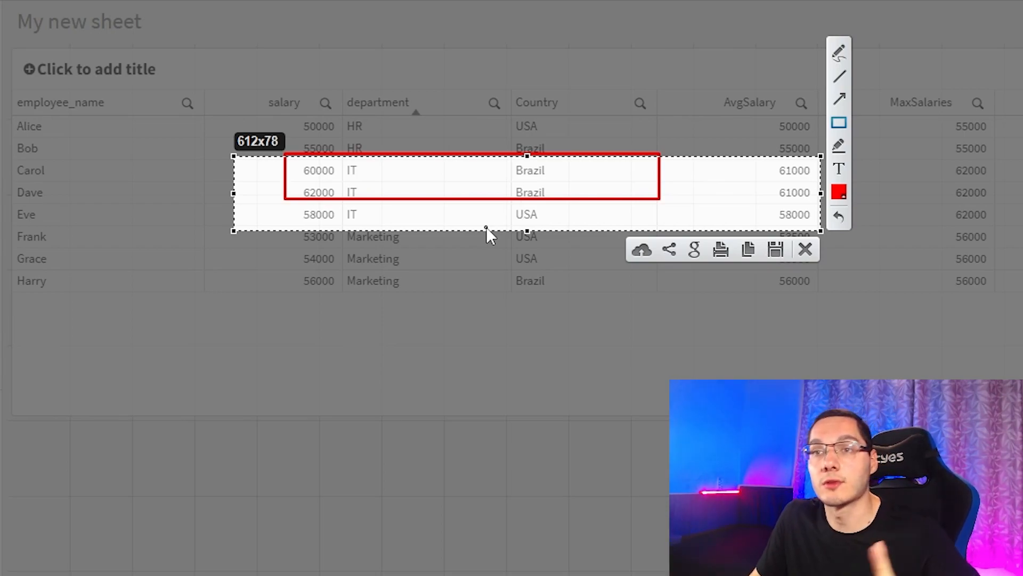
mouse_move(310, 208)
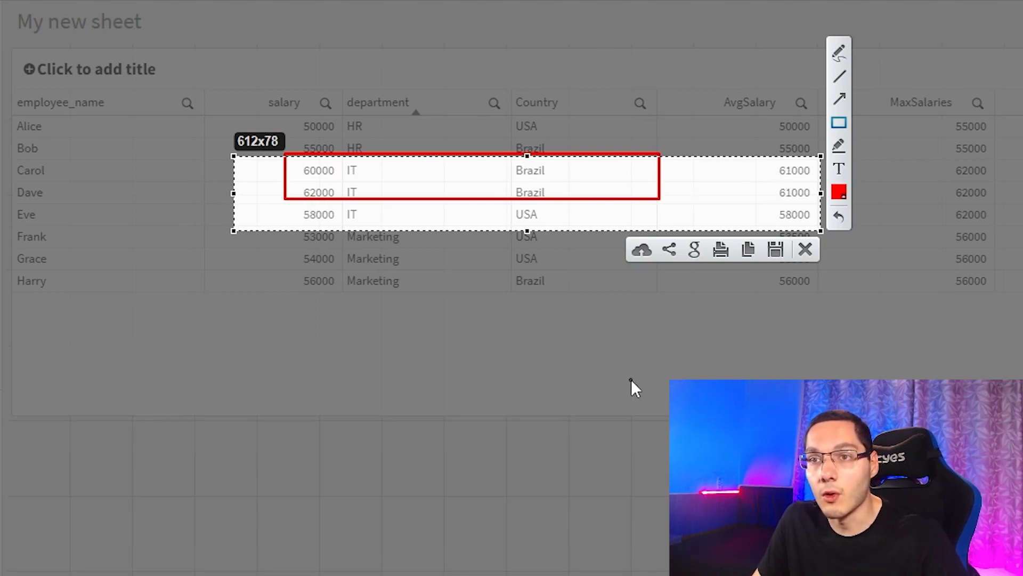
Step: Review the Marketing rows and highlight the Window() salary script in the load editor
click(806, 249)
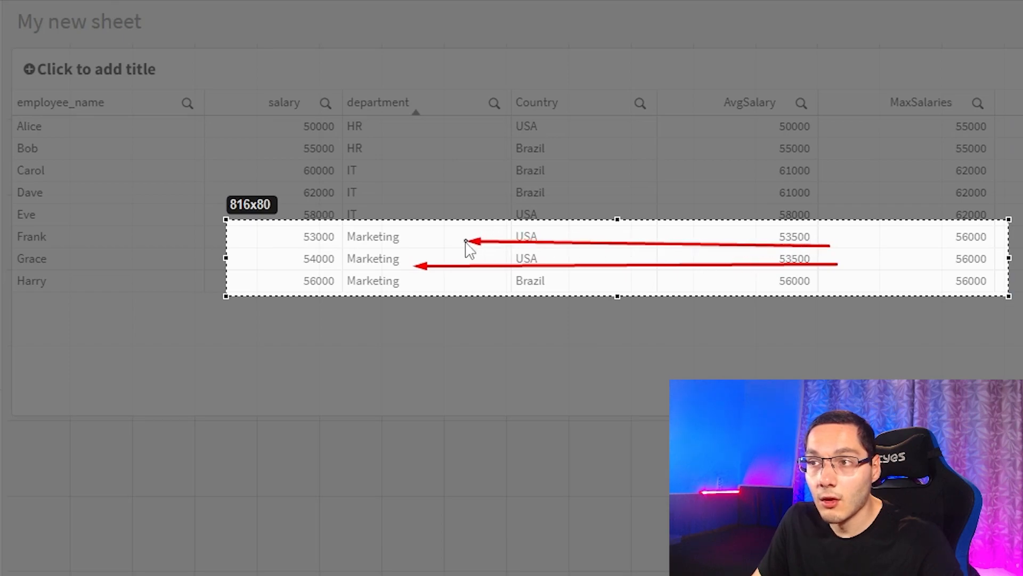
mouse_move(391, 257)
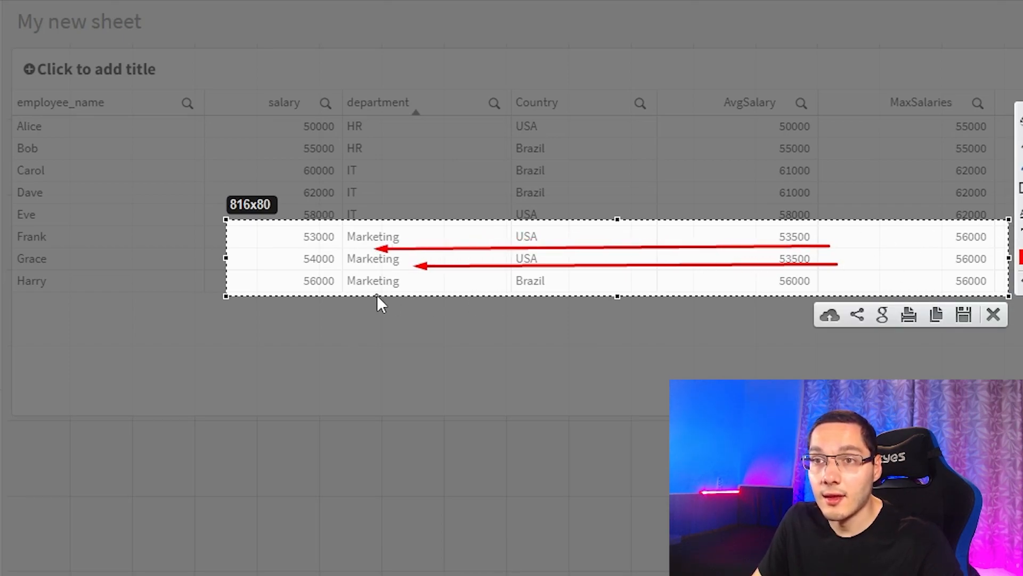
mouse_move(400, 285)
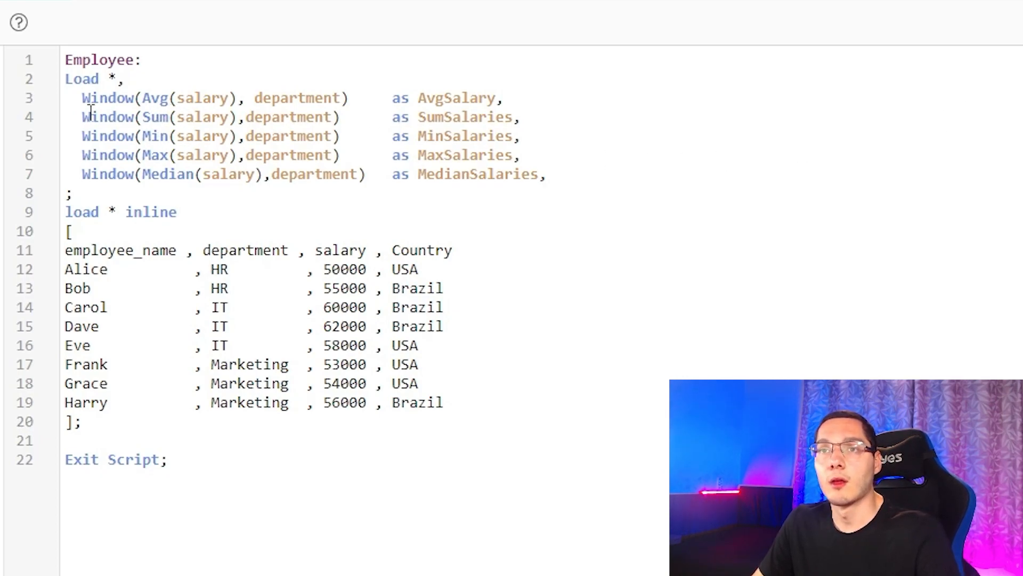
drag(81, 117, 544, 174)
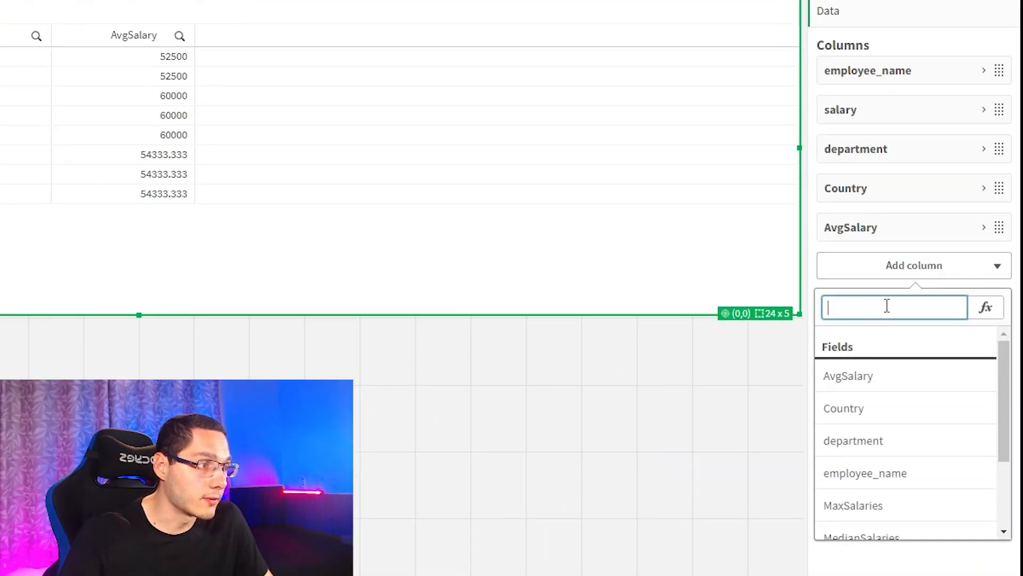
Step: Add MaxSalaries as a table column and begin adding the next salary field
scroll(down, 3)
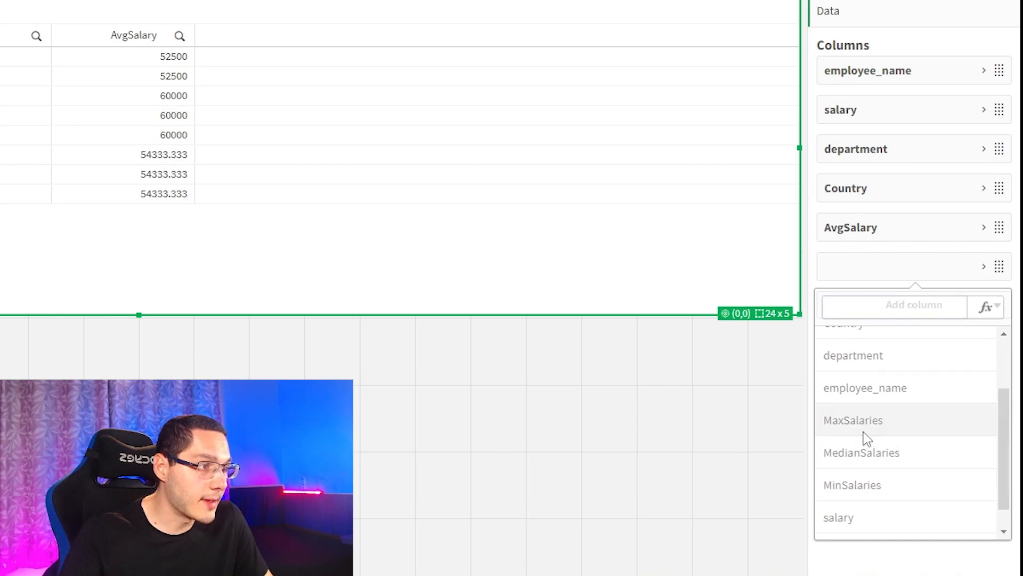
click(852, 420)
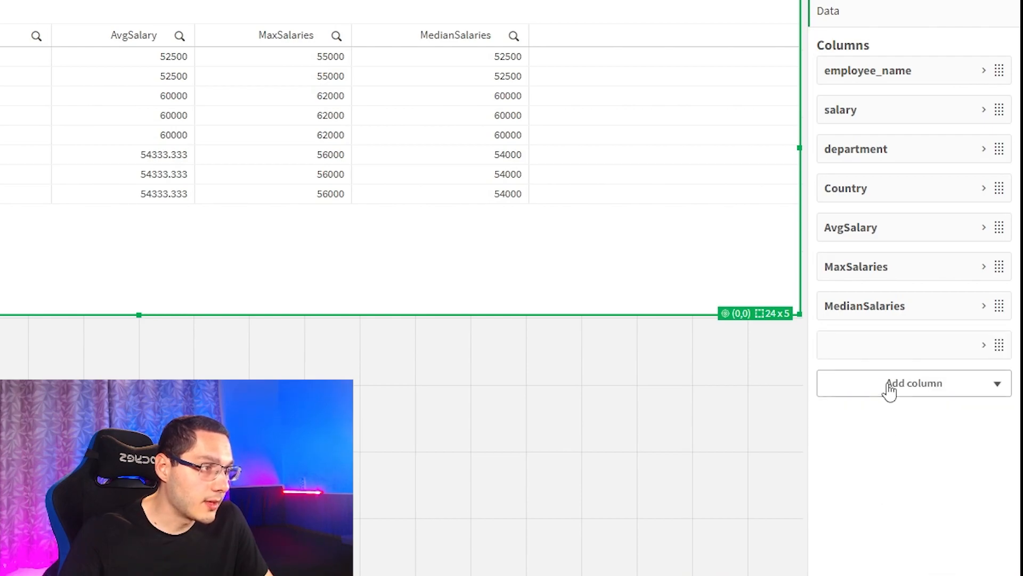
click(913, 383)
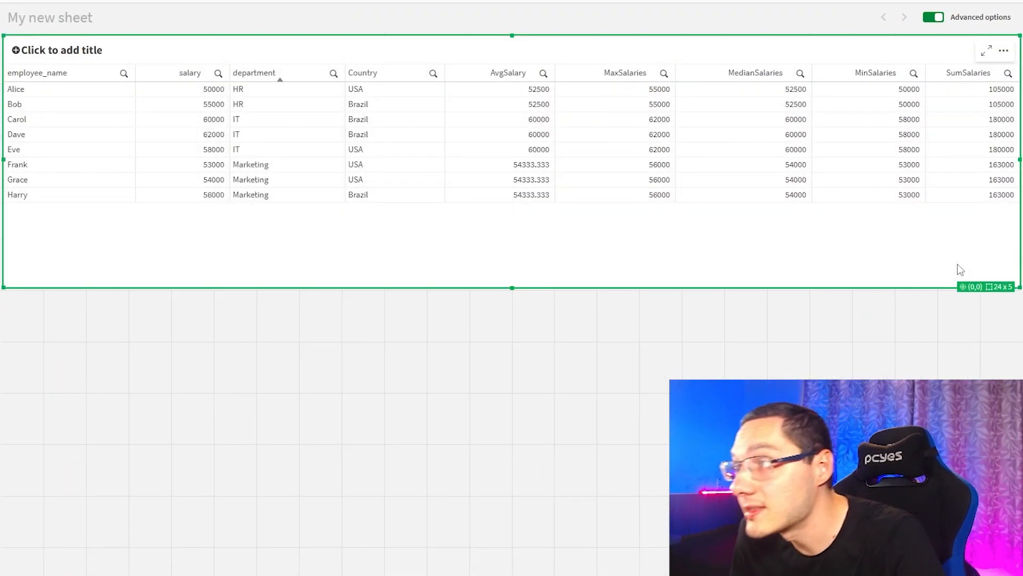
mouse_move(1007, 257)
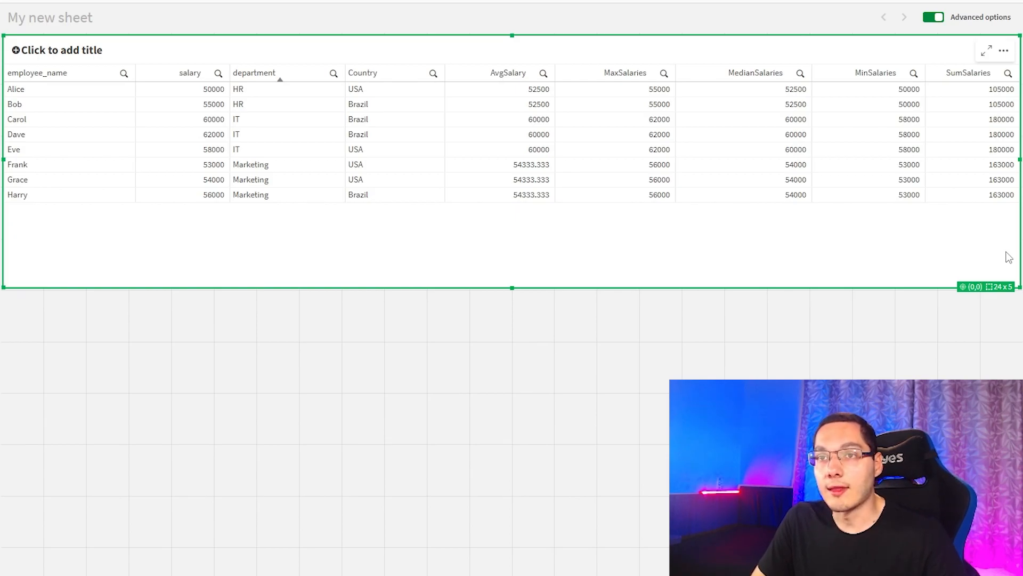
Step: Filter the AvgSalary Window() by Country='USA' in the script and reload the data
click(200, 22)
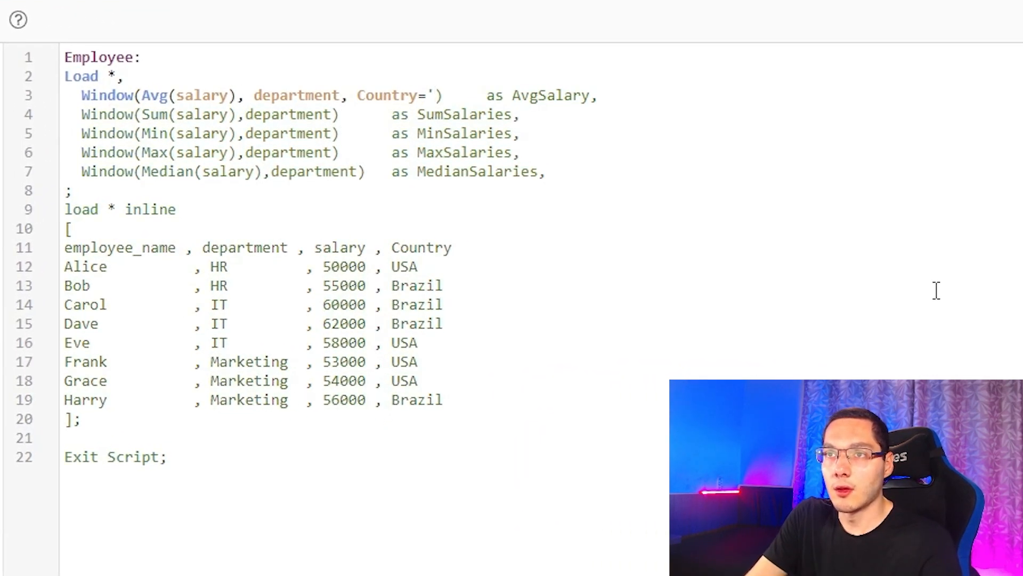
text(USA')
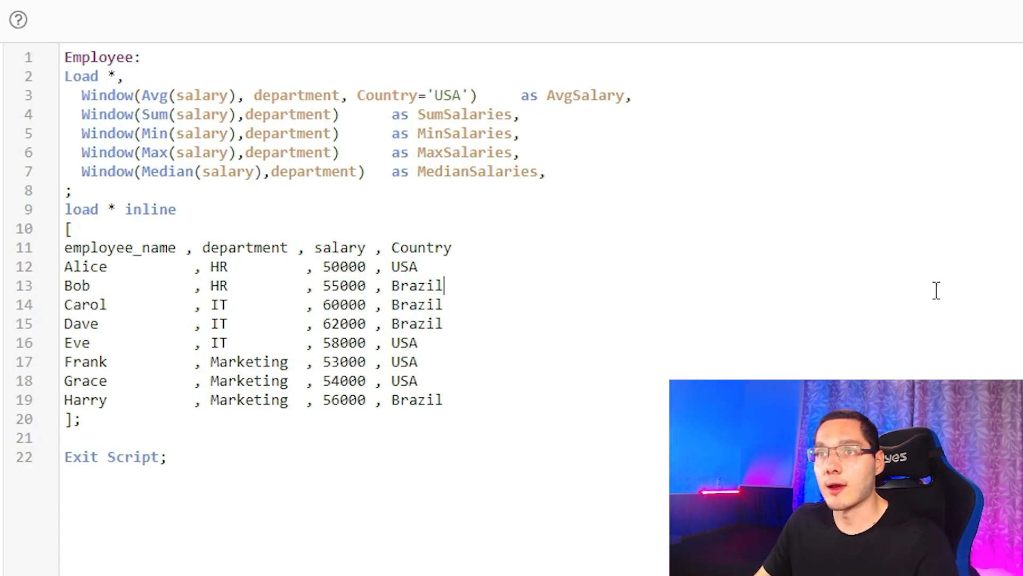
click(997, 52)
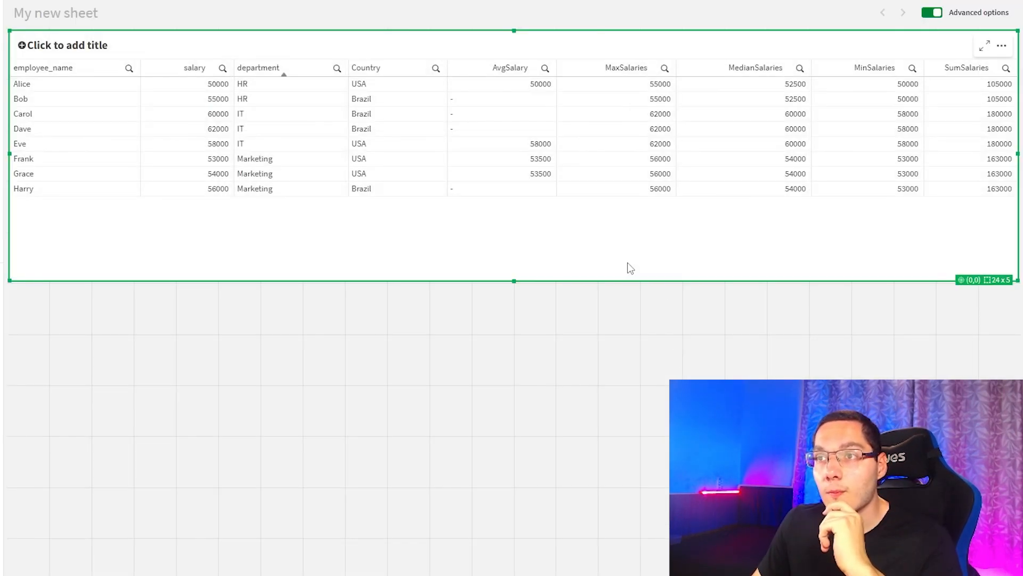
mouse_move(489, 80)
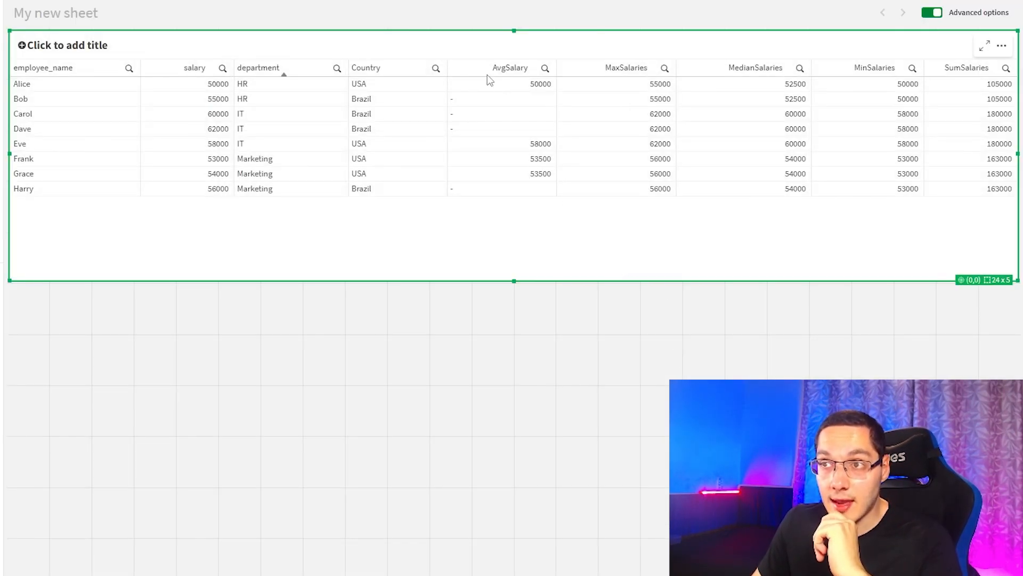
mouse_move(406, 97)
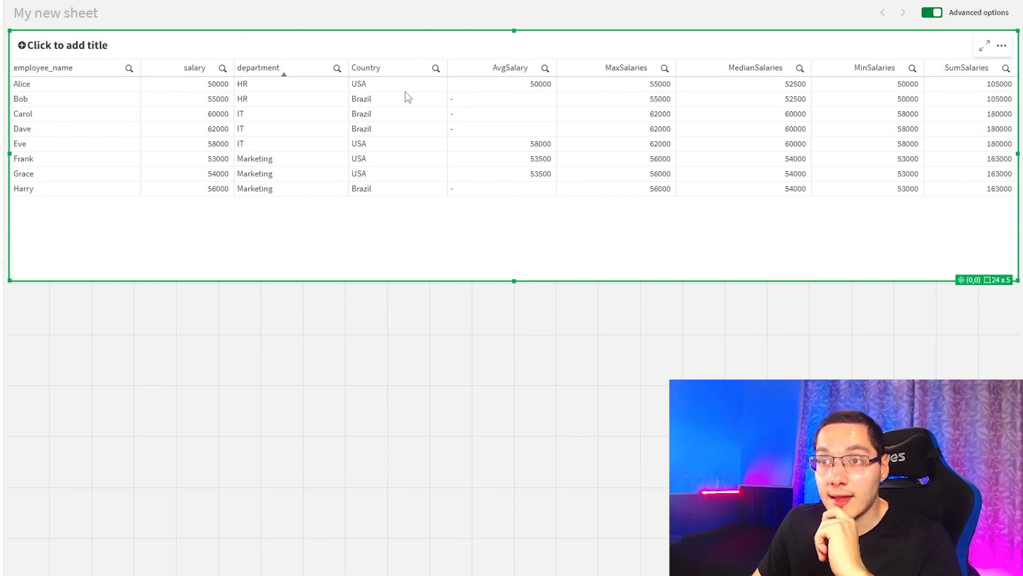
mouse_move(381, 141)
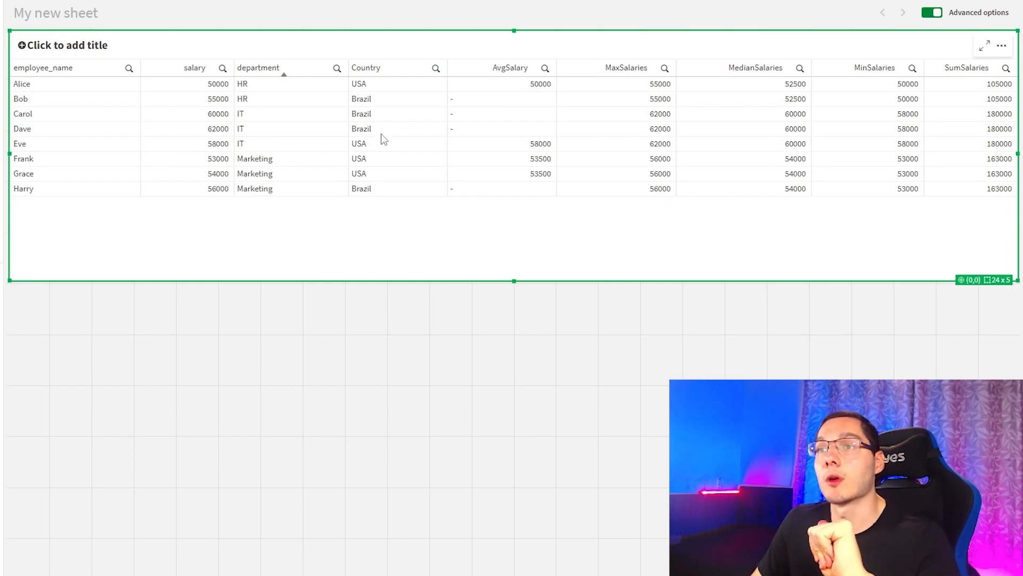
mouse_move(408, 139)
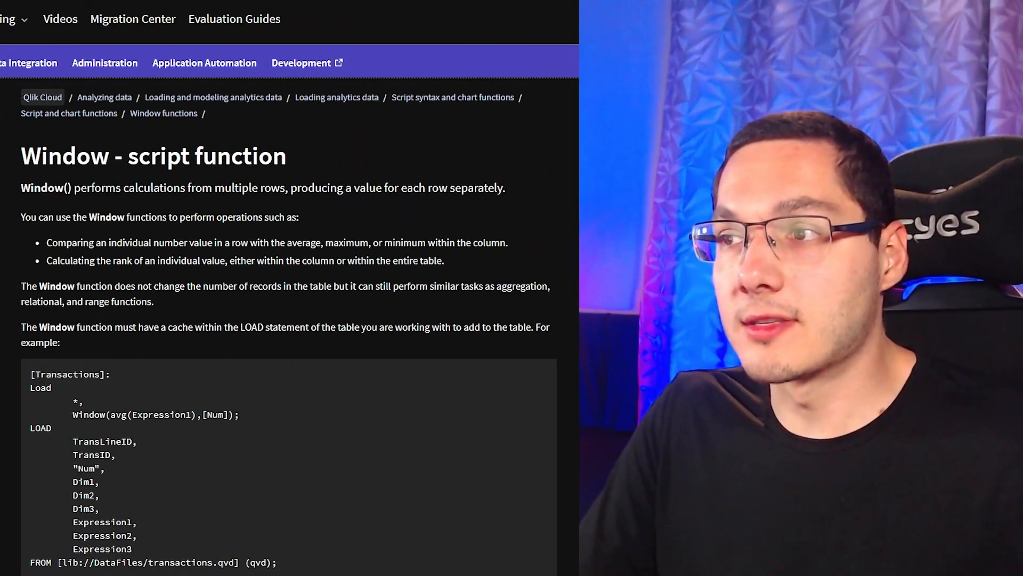
Step: Scroll the Window script function help through syntax, arguments and examples to Limitations
scroll(down, 3)
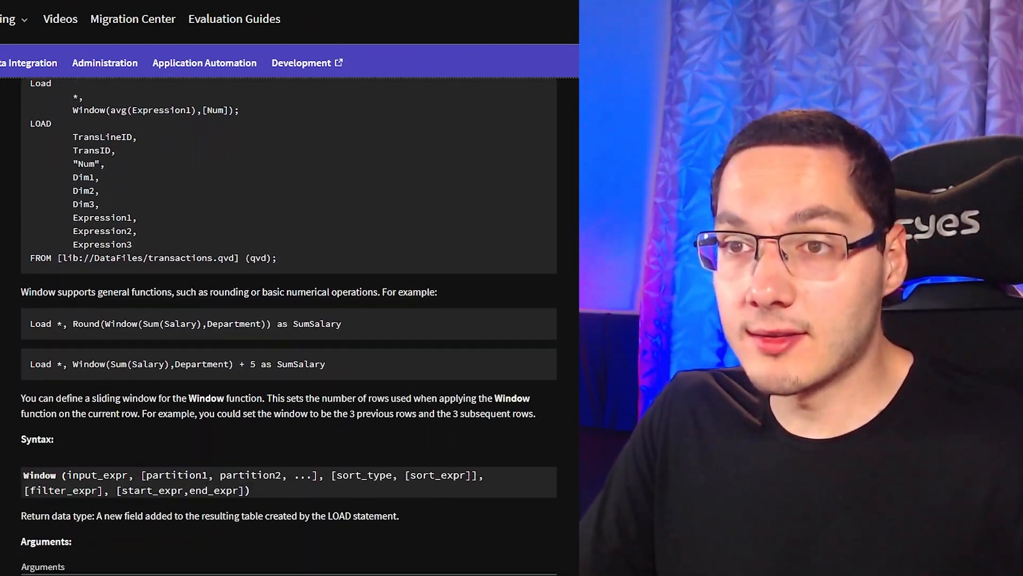
scroll(down, 3)
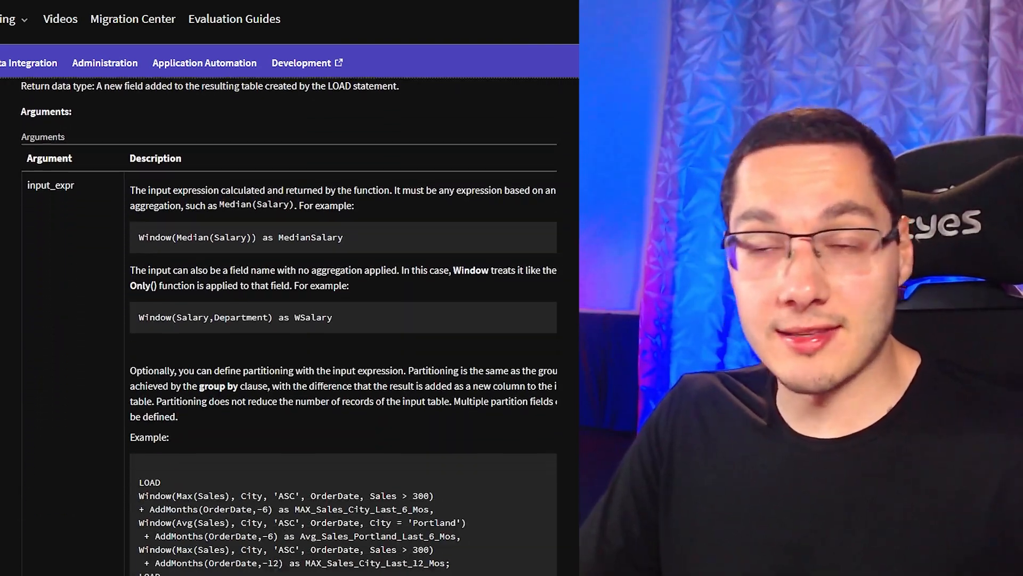
scroll(down, 3)
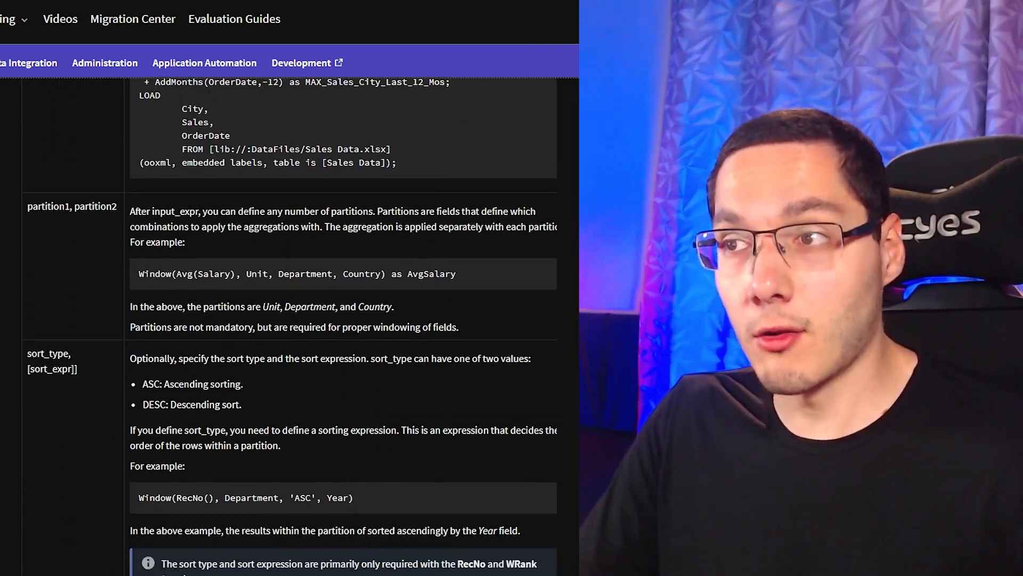
scroll(down, 3)
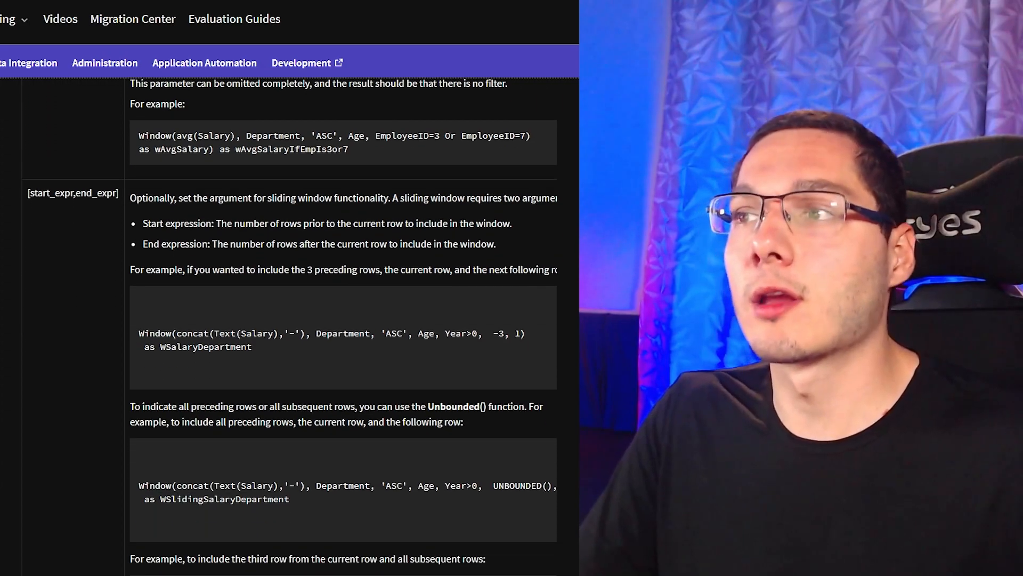
scroll(down, 3)
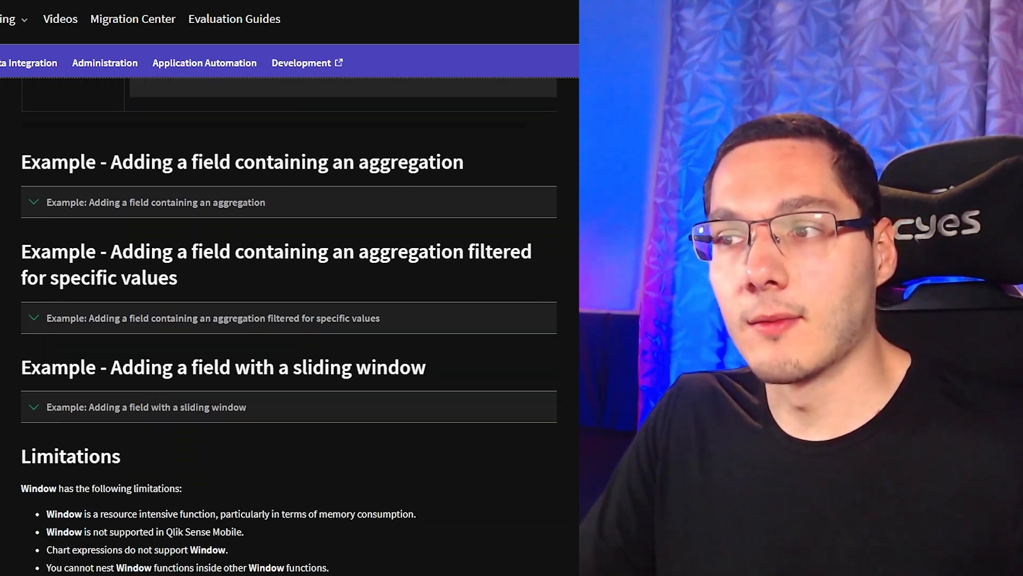
scroll(down, 3)
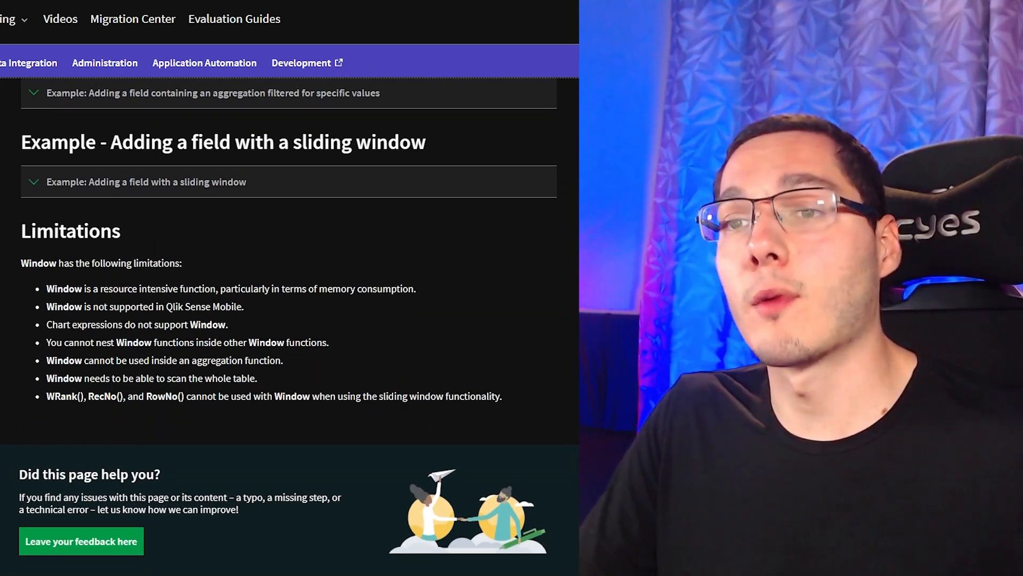